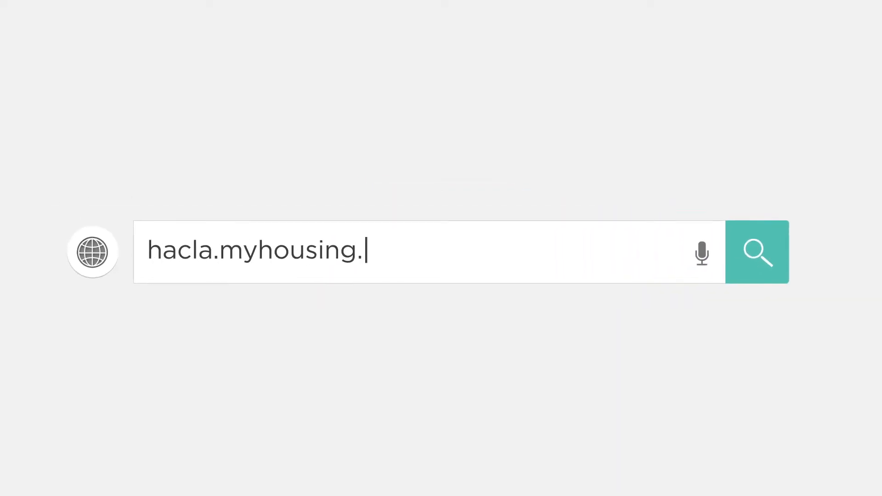
Go to hacla.myhousing.com/Account/Login from the address bar.
type("com/Account/Login")
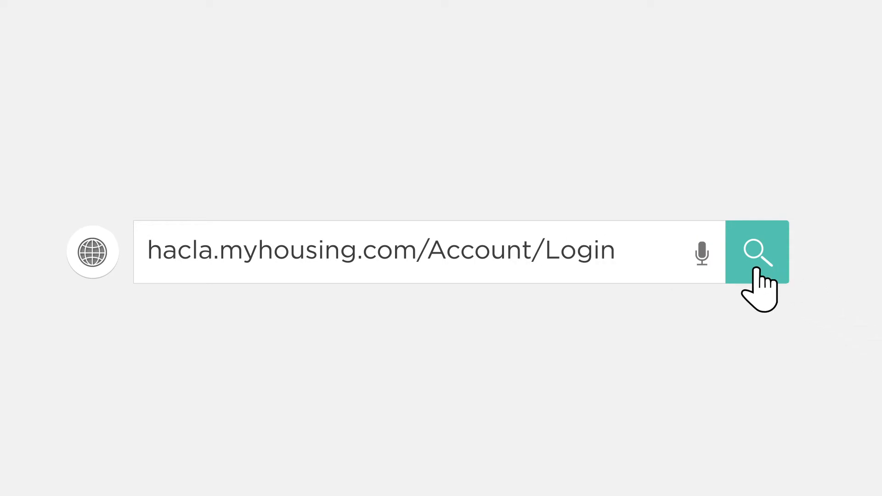
mouse_move(855, 335)
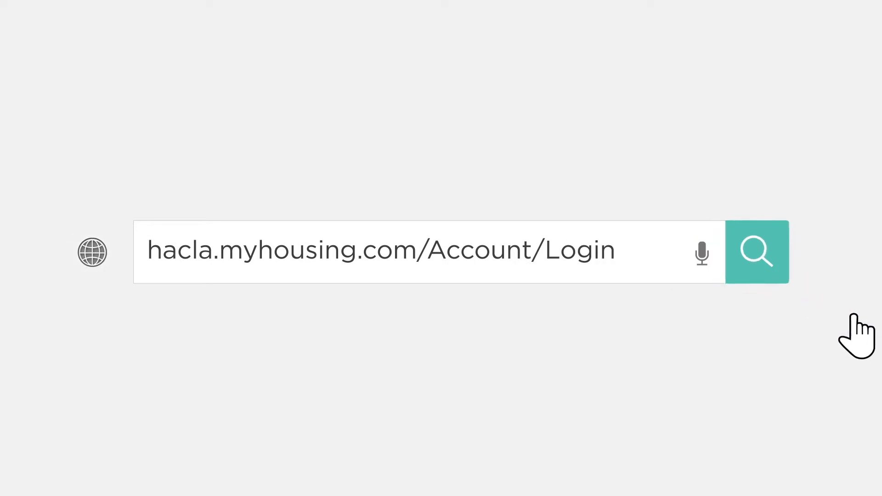
left_click(757, 252)
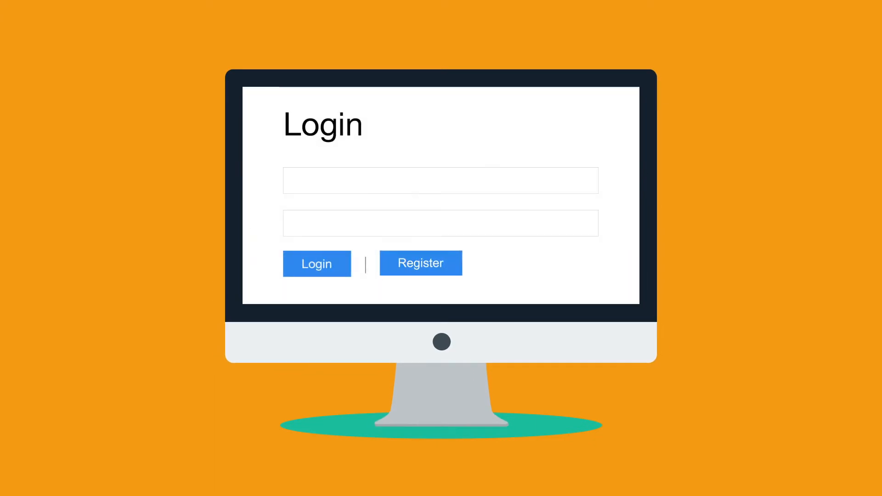
mouse_move(457, 280)
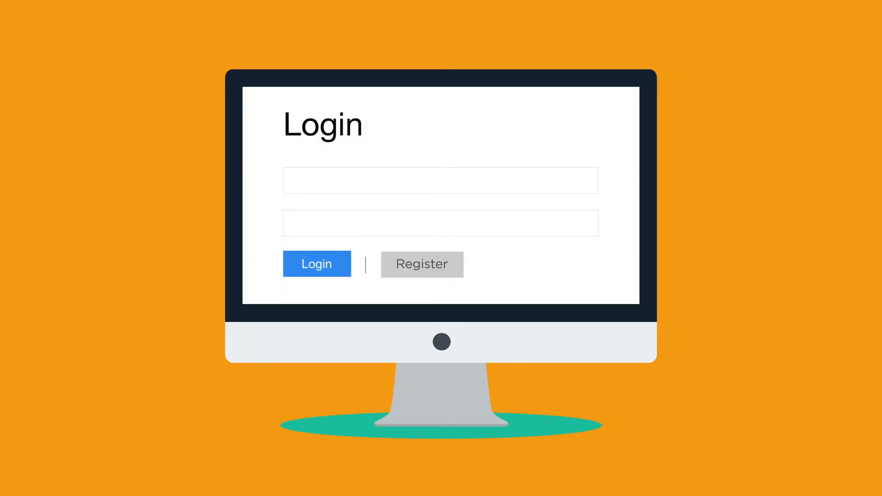
Choose Register on the Login page to create a new account.
left_click(316, 263)
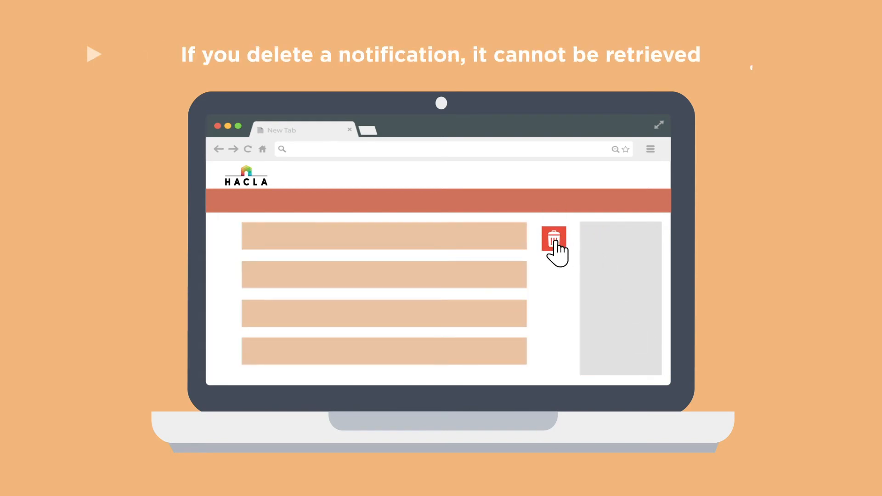
Delete a dashboard notification with the red trash icon, knowing it cannot be retrieved.
left_click(553, 237)
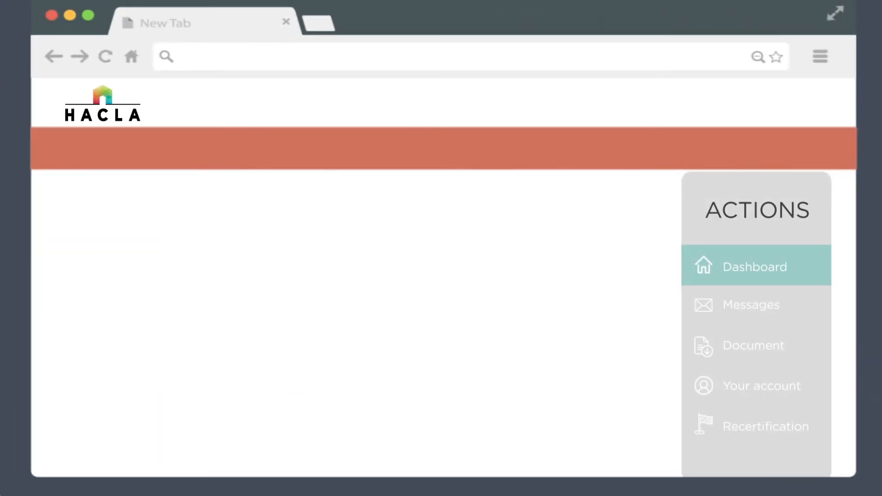
mouse_move(747, 321)
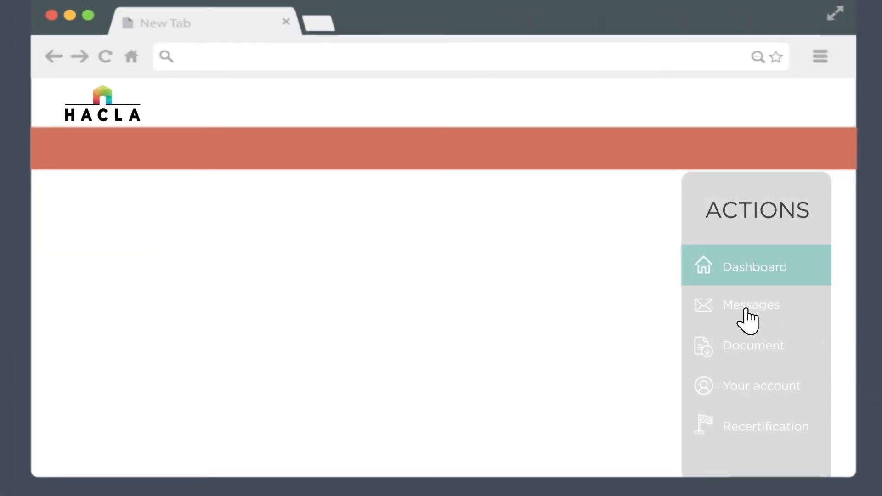
Open Messages, compose a new message, then move on to the Document section.
left_click(751, 304)
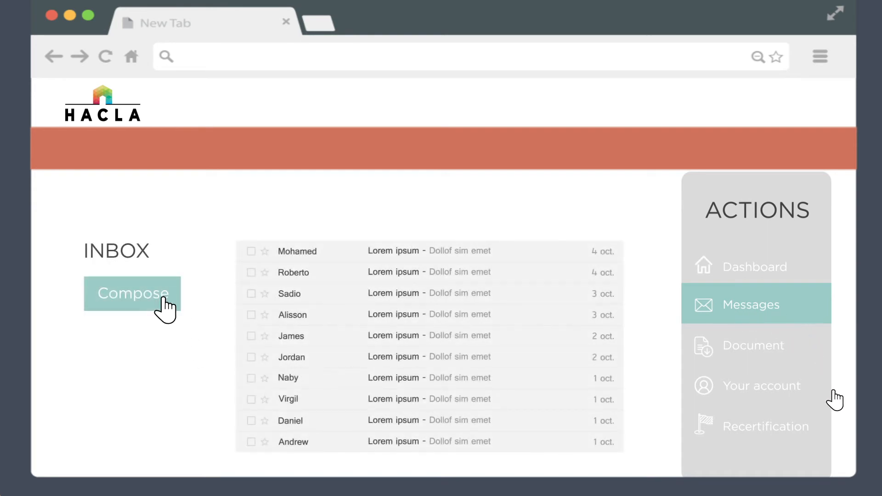
left_click(133, 293)
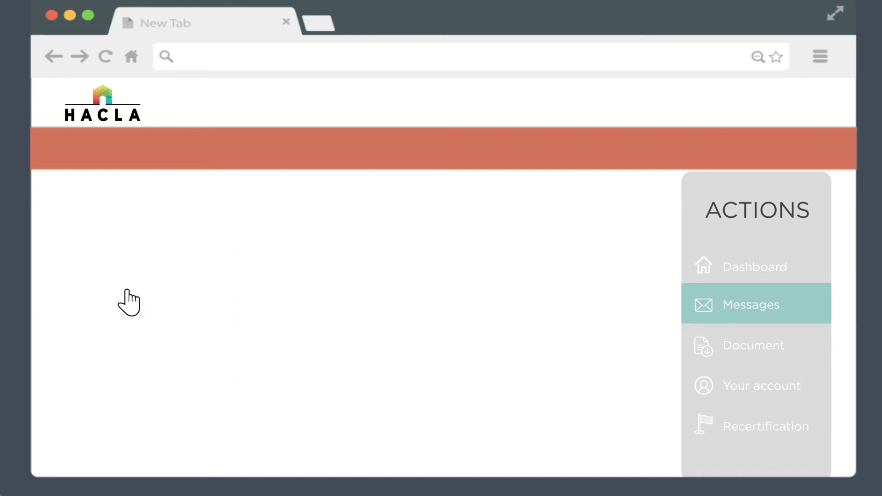
left_click(749, 304)
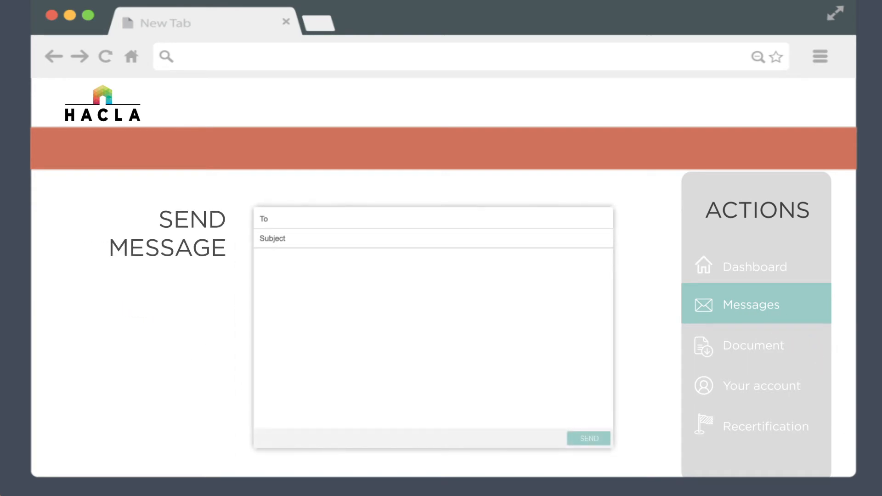
mouse_move(769, 360)
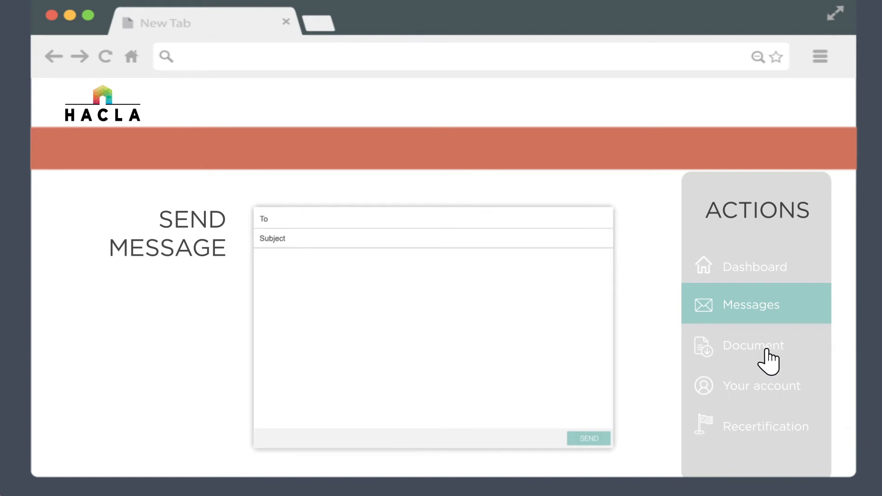
left_click(753, 344)
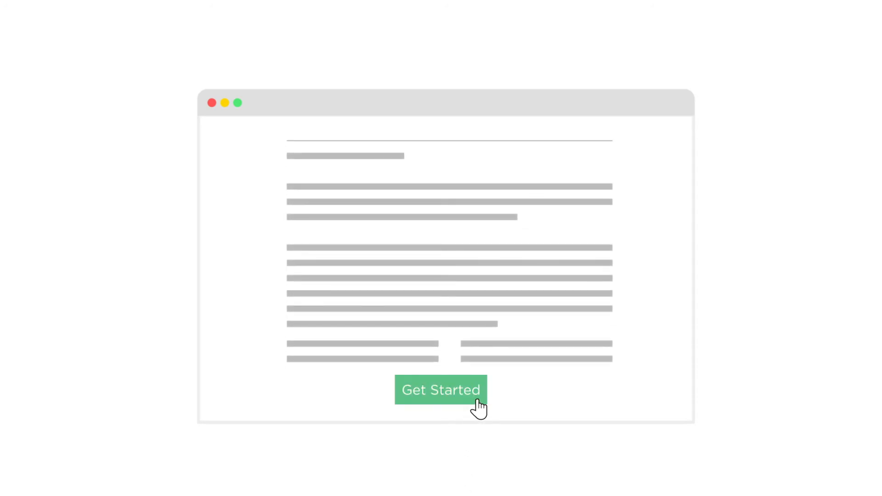
Start recertification with Get Started and request assistance via Need Help.
left_click(440, 389)
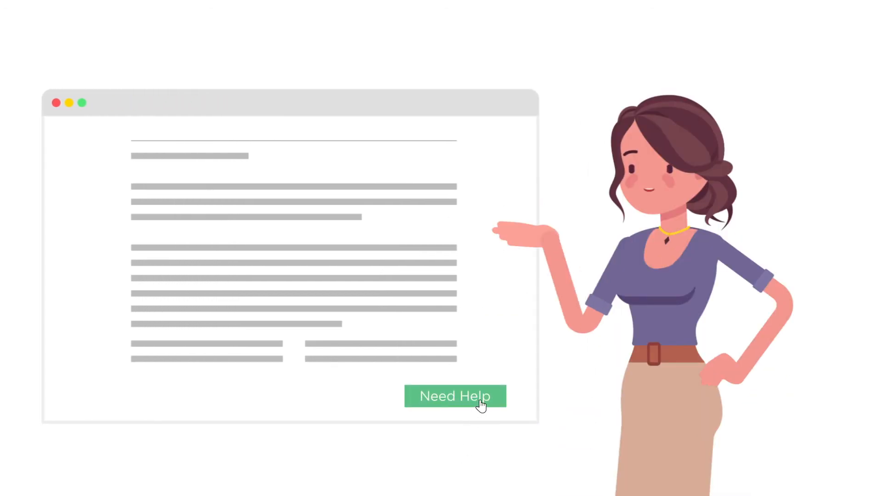
left_click(455, 396)
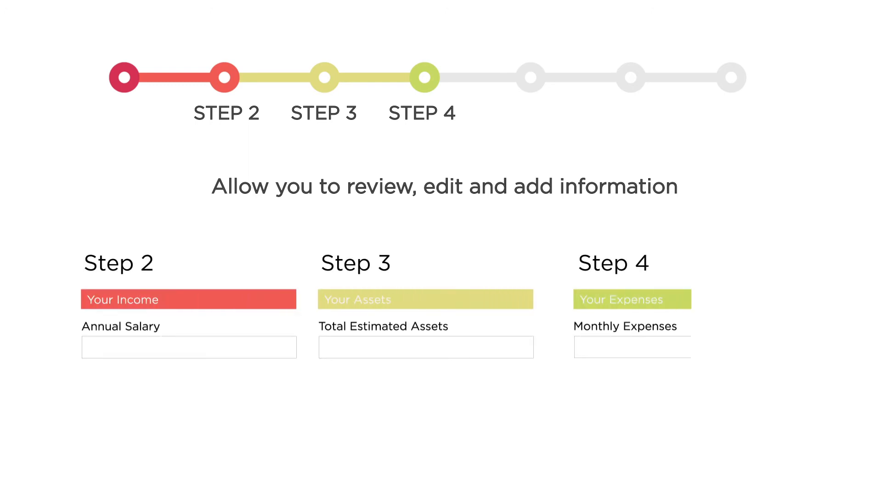
Advance through the income, assets and monthly expenses steps with the next arrow.
left_click(822, 239)
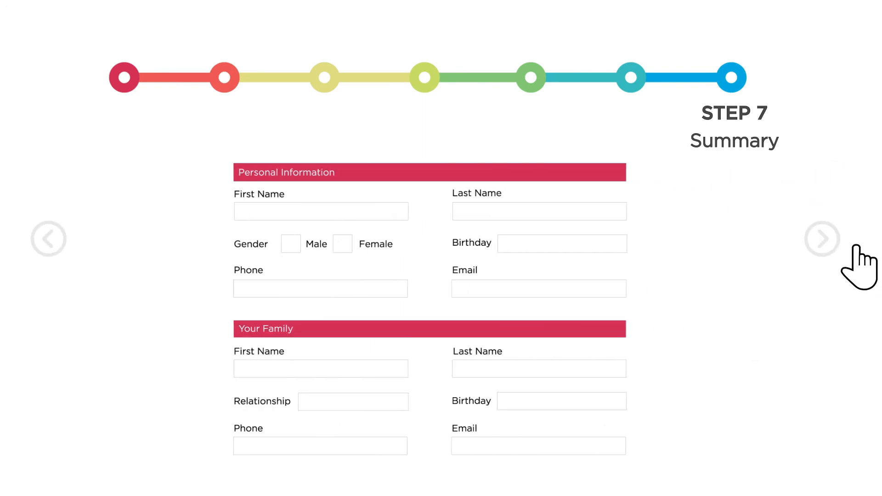
Page through the Step 7 summary, accept and save the signature to reach 'You are Done!'.
left_click(822, 239)
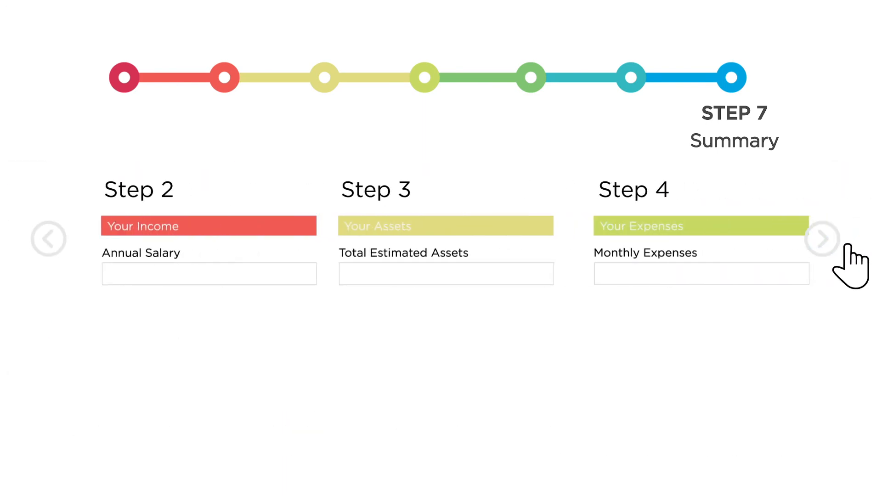
left_click(821, 239)
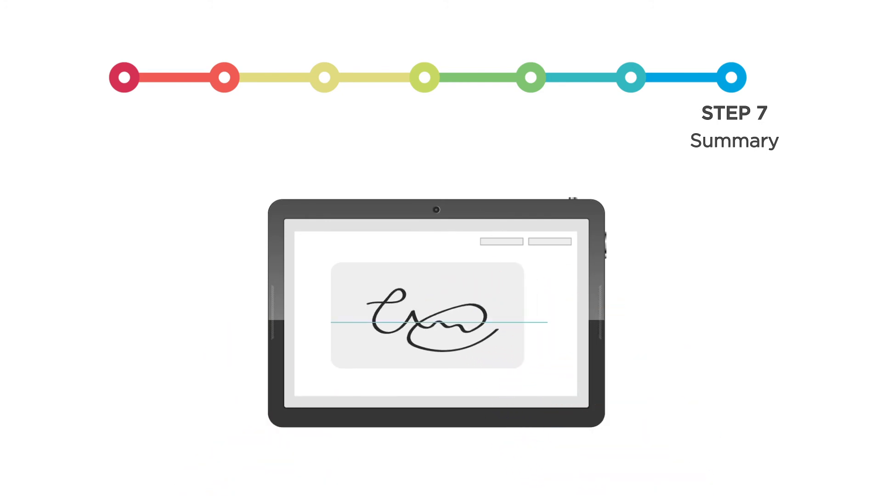
left_click(439, 305)
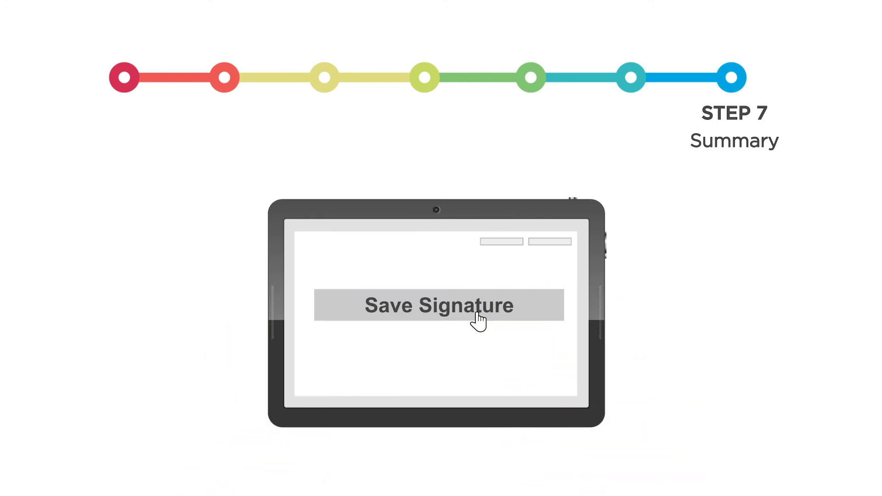
left_click(438, 305)
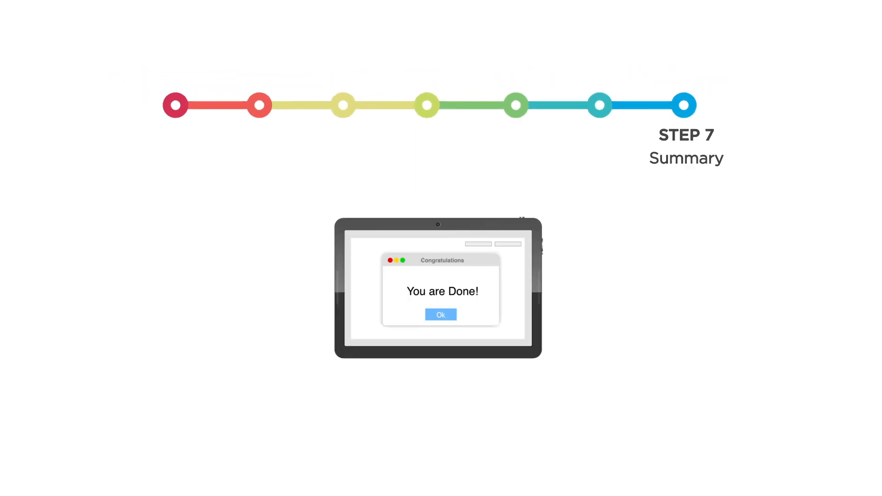